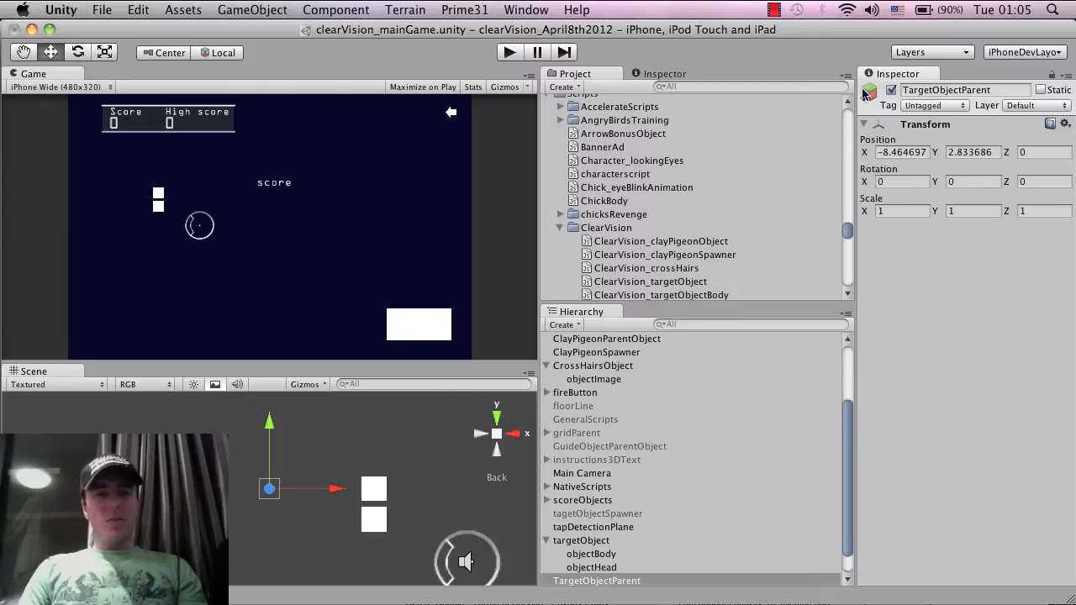
{"action": "mouse_move", "coordinate": [420, 348]}
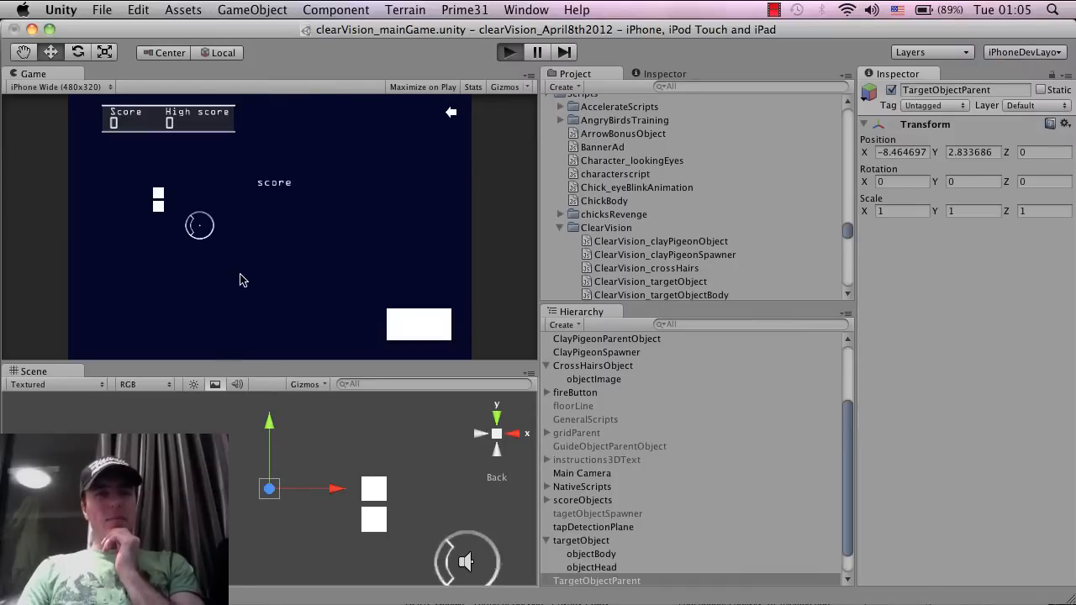
{"action": "mouse_move", "coordinate": [289, 259]}
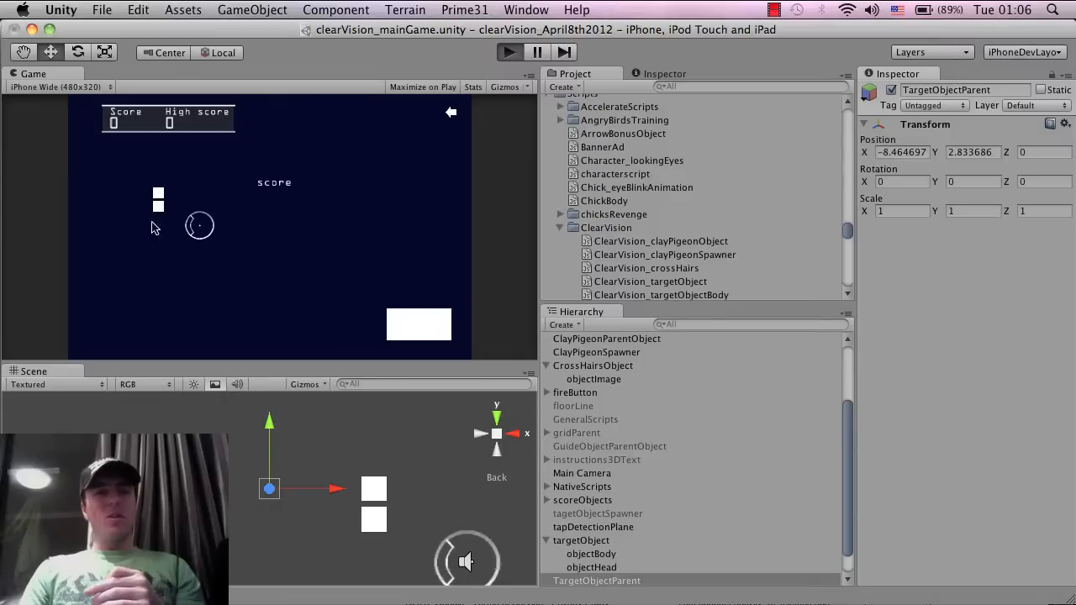
{"action": "mouse_move", "coordinate": [303, 178]}
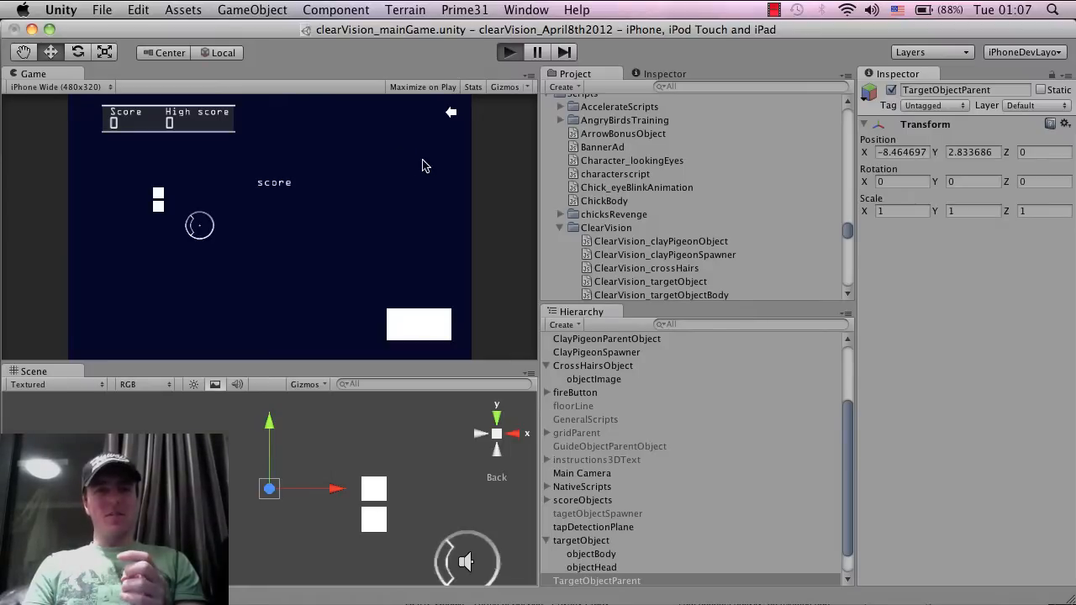
{"action": "mouse_move", "coordinate": [222, 153]}
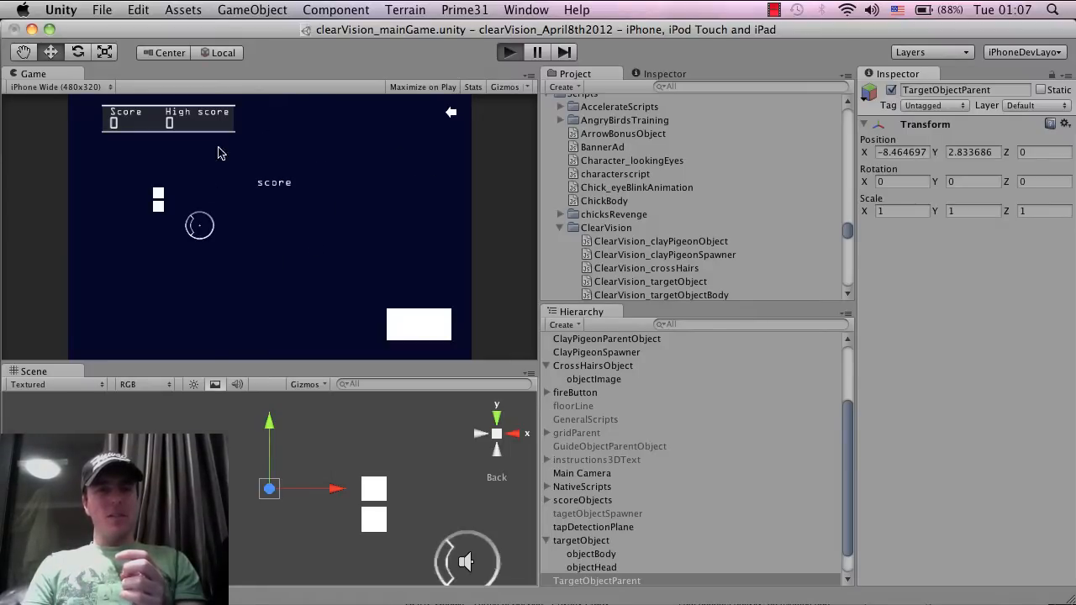
{"action": "mouse_move", "coordinate": [143, 249]}
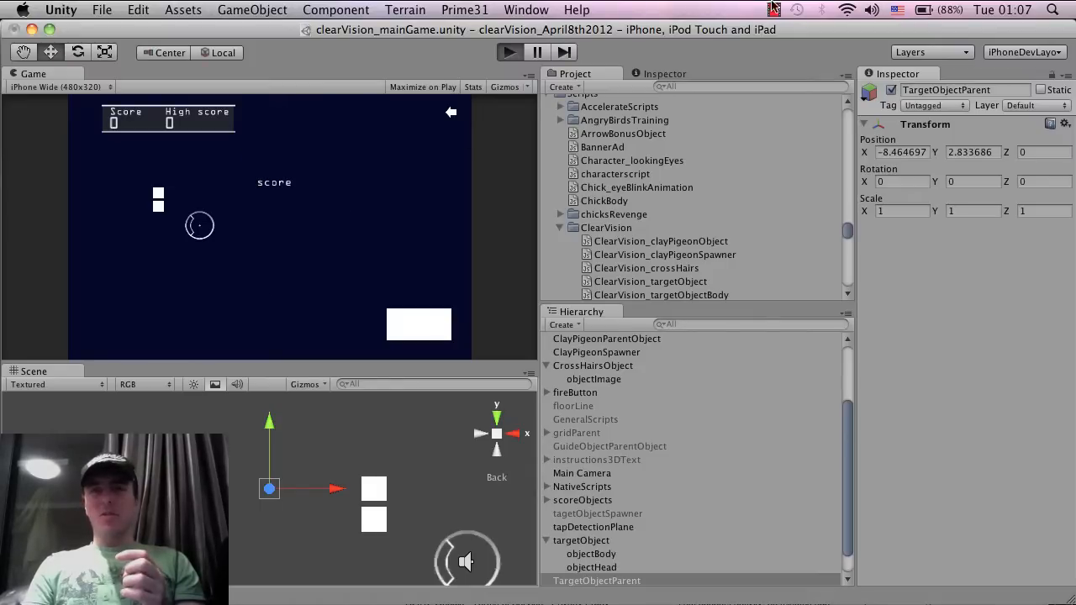
Exit Play mode, select TargetObjectParent and browse the Component and GameObject menus
{"action": "left_click", "coordinate": [772, 10]}
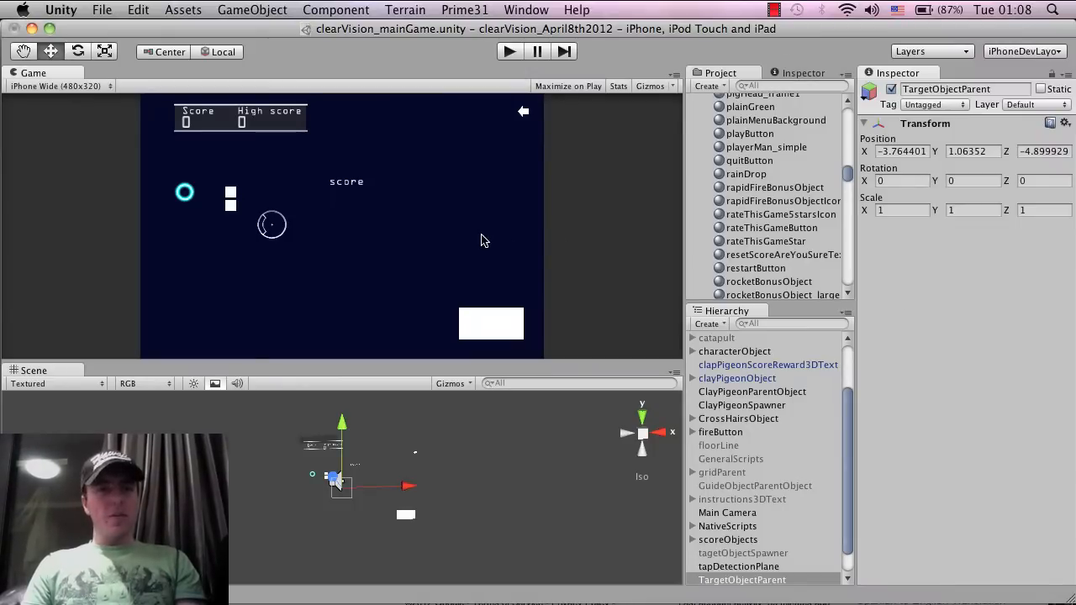
{"action": "mouse_move", "coordinate": [326, 273]}
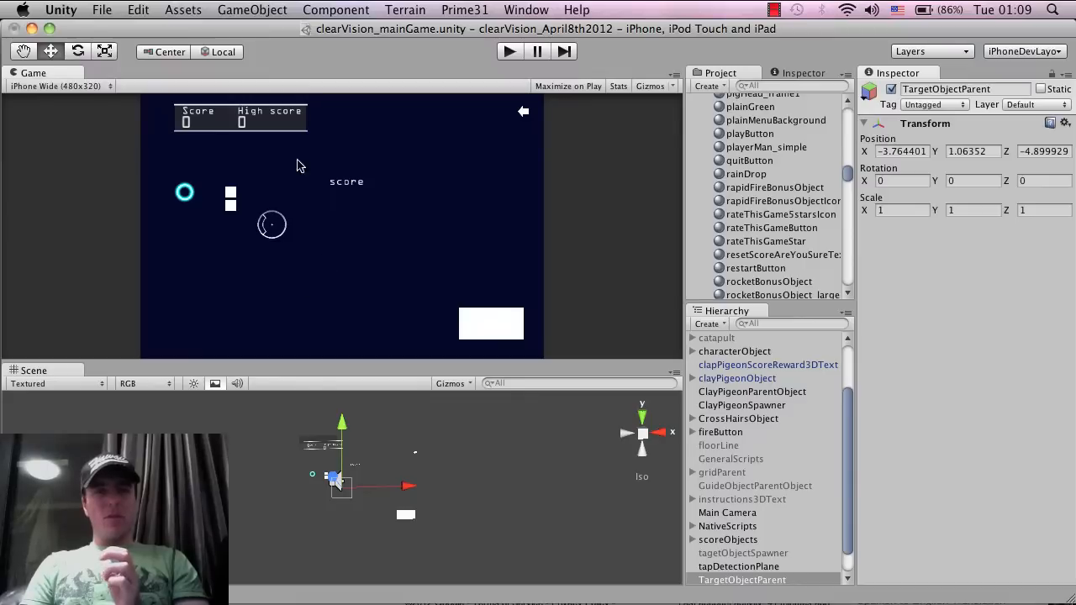
{"action": "mouse_move", "coordinate": [328, 155]}
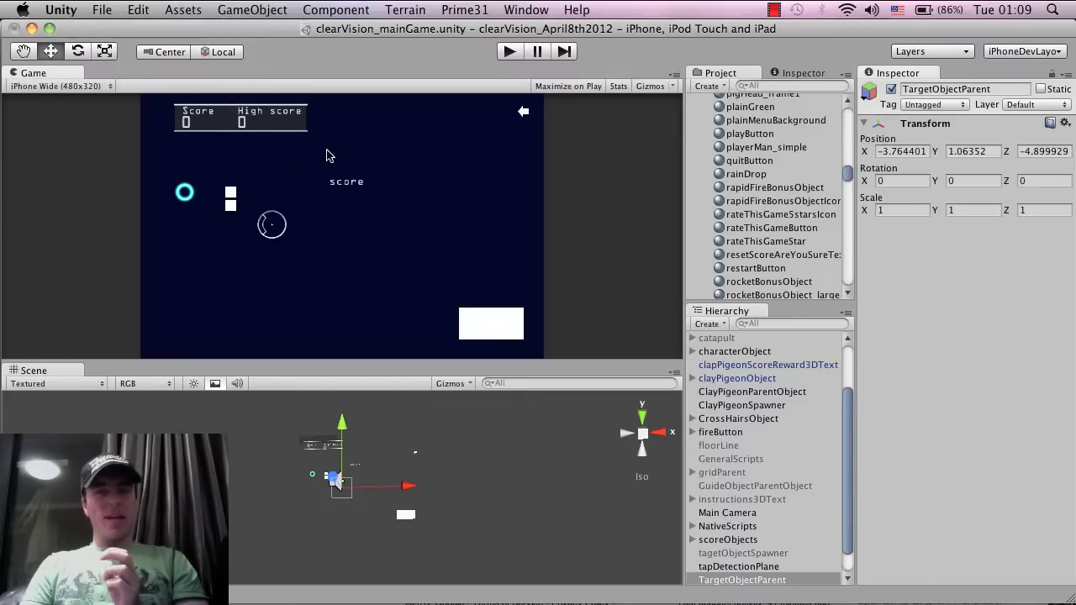
{"action": "left_click", "coordinate": [742, 580]}
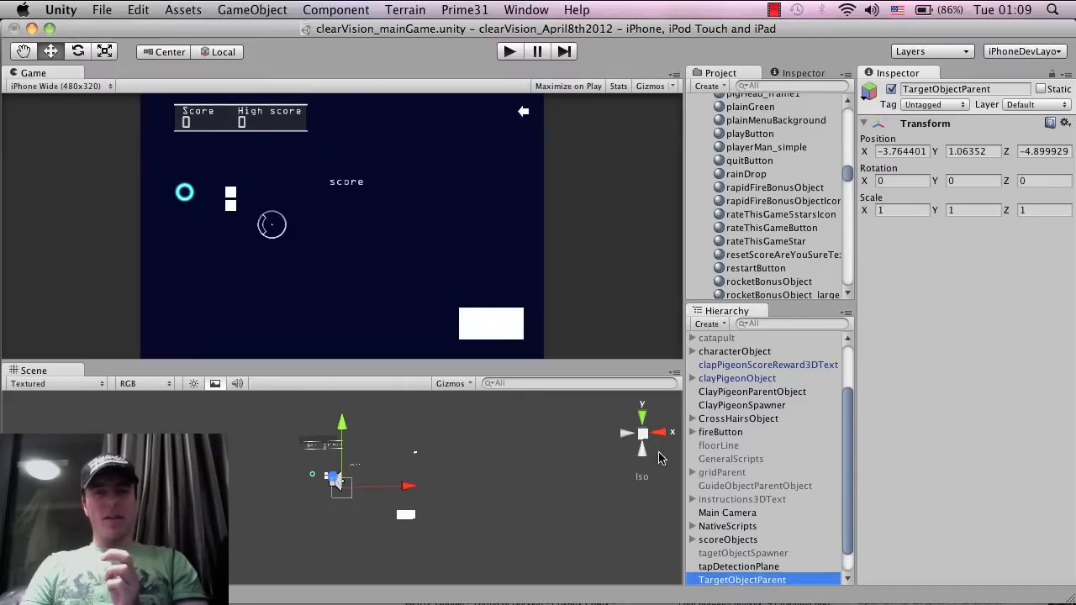
{"action": "left_click", "coordinate": [337, 10]}
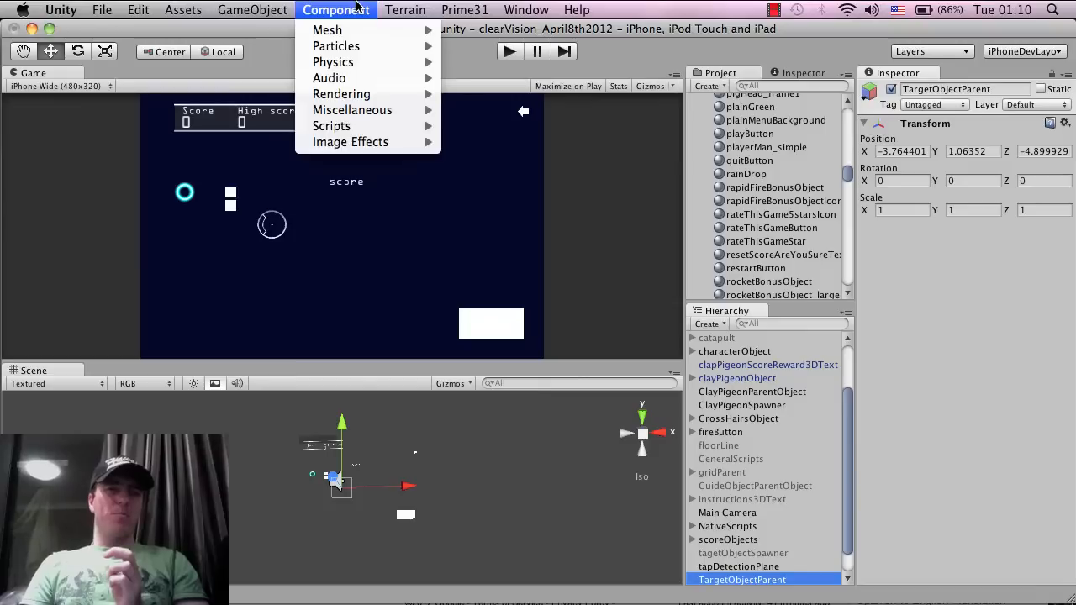
{"action": "left_click", "coordinate": [252, 10]}
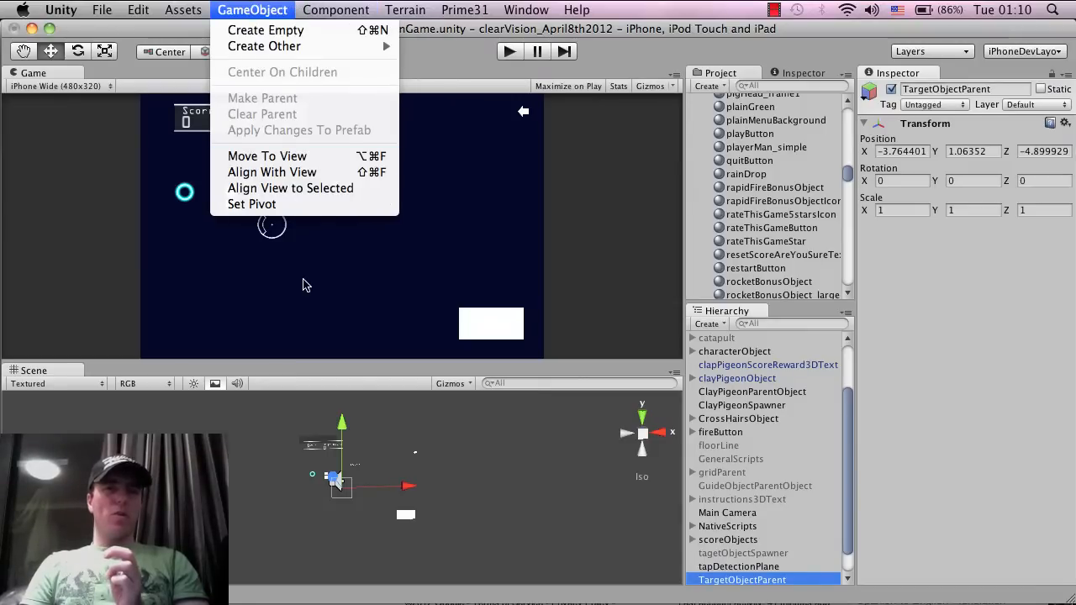
Dismiss the GameObject menu before reopening Create Other for a Particle System
{"action": "left_click", "coordinate": [306, 284]}
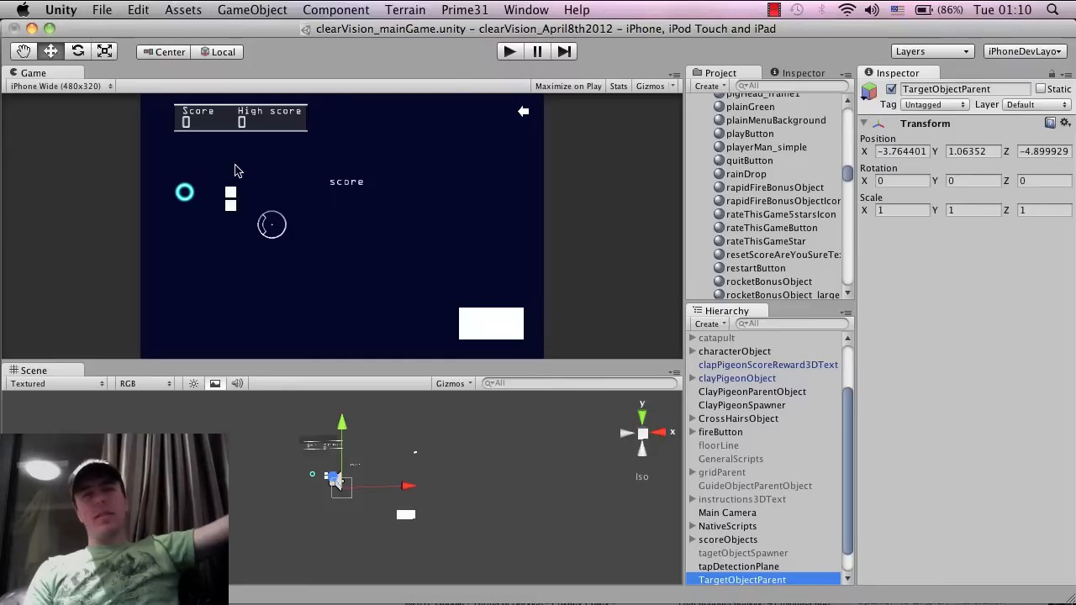
{"action": "mouse_move", "coordinate": [212, 202]}
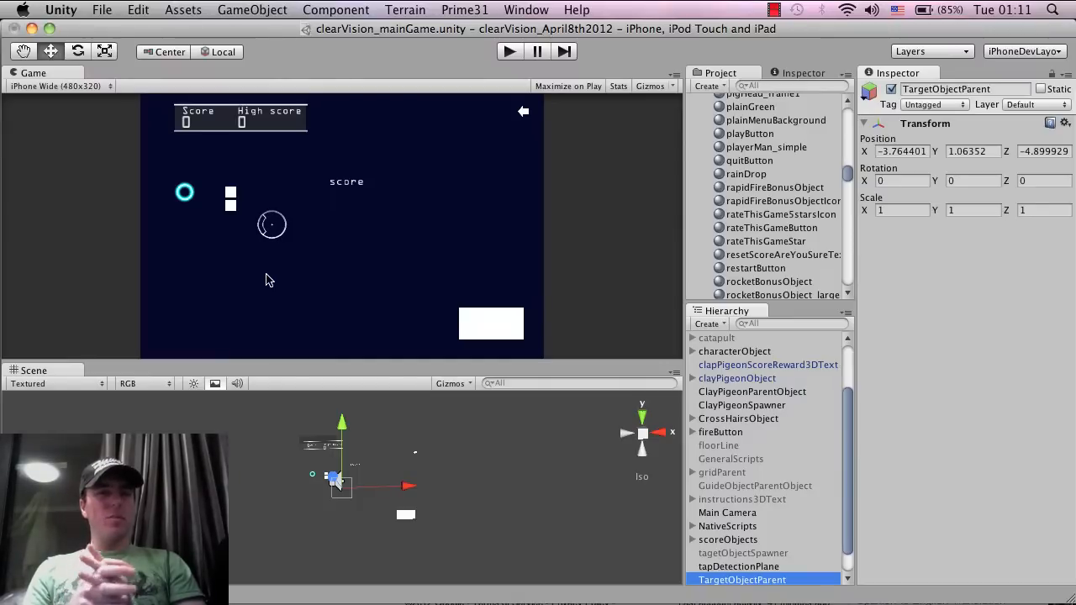
{"action": "mouse_move", "coordinate": [328, 229]}
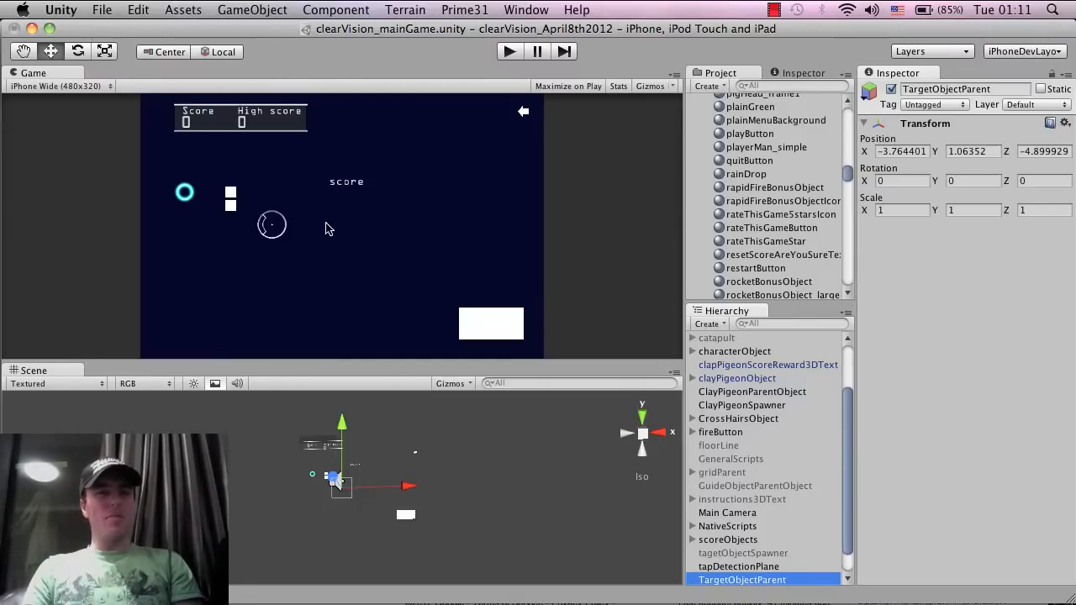
{"action": "mouse_move", "coordinate": [326, 235]}
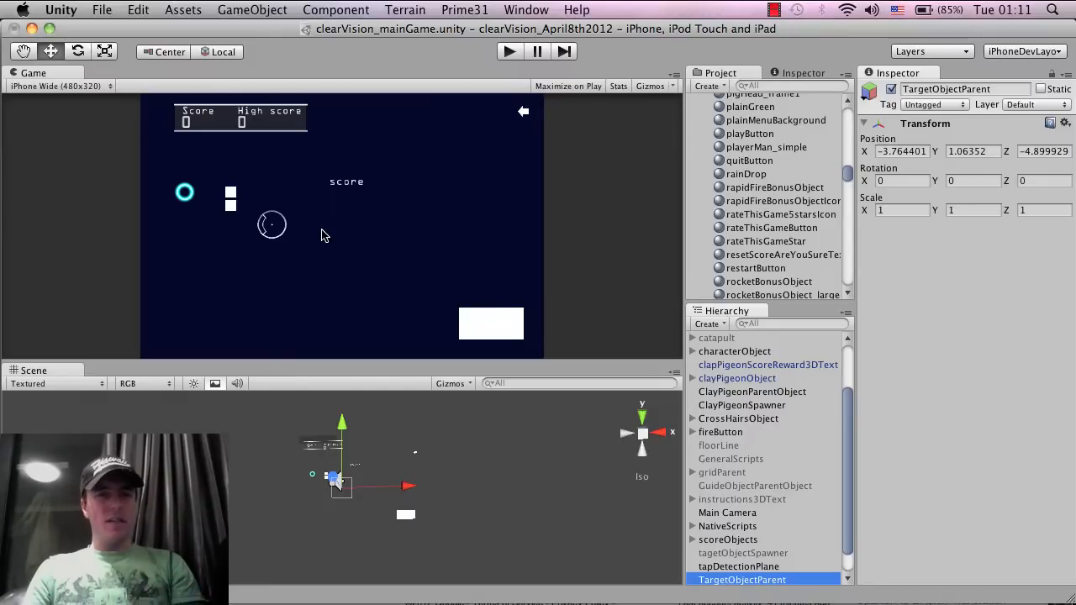
{"action": "mouse_move", "coordinate": [320, 252]}
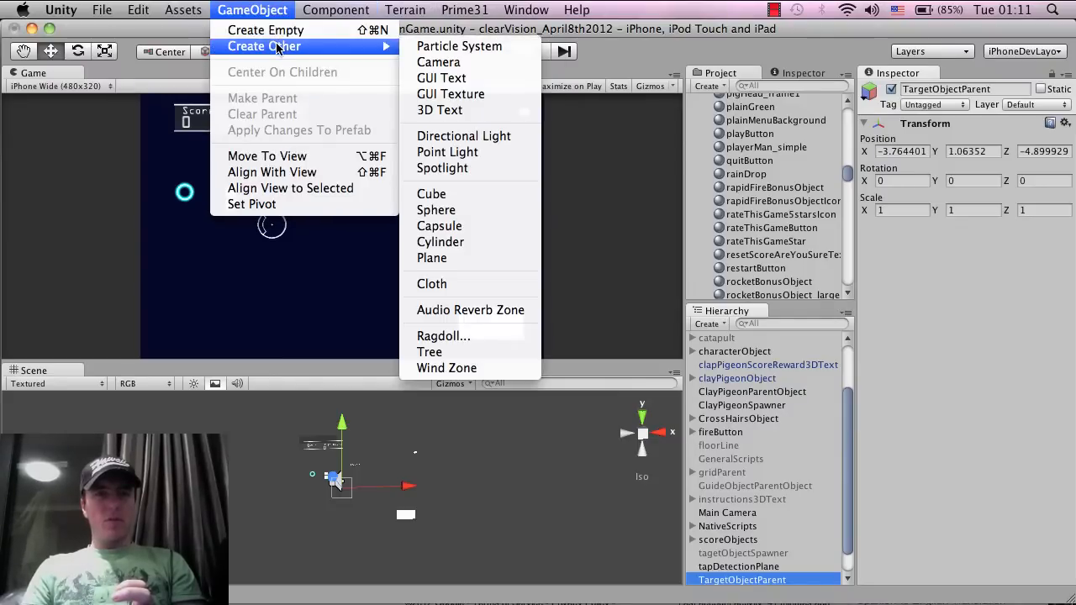
{"action": "mouse_move", "coordinate": [459, 47]}
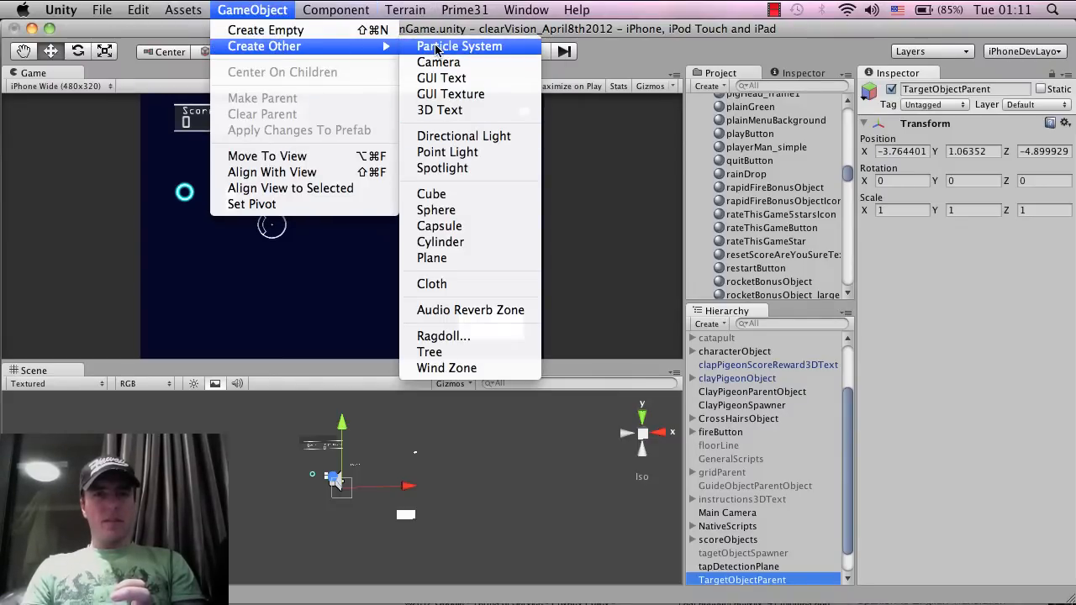
{"action": "left_click", "coordinate": [459, 47]}
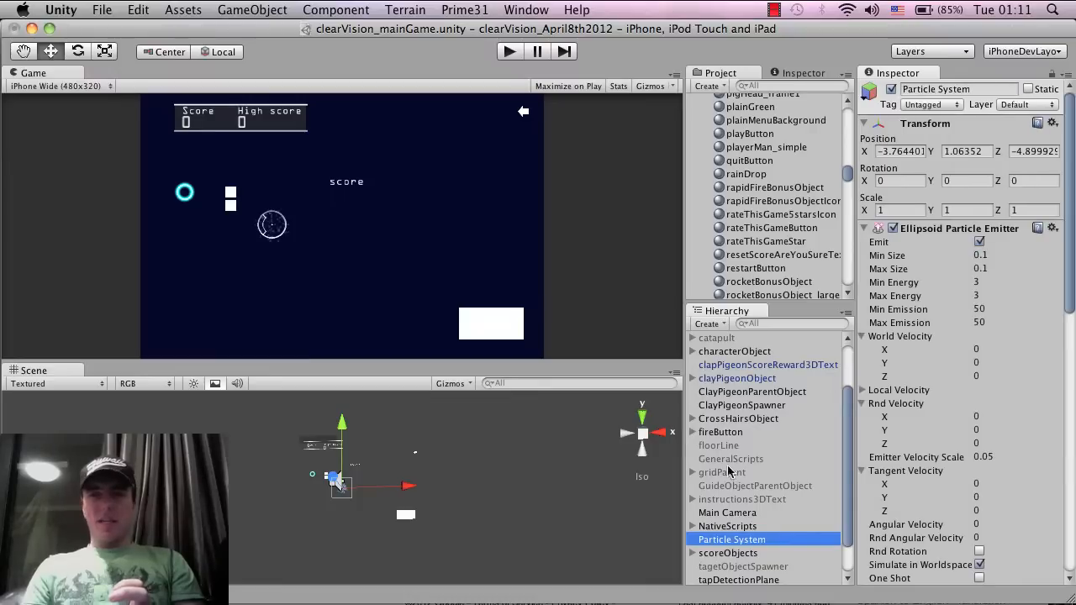
{"action": "scroll", "scroll_direction": "down", "scroll_amount": 3}
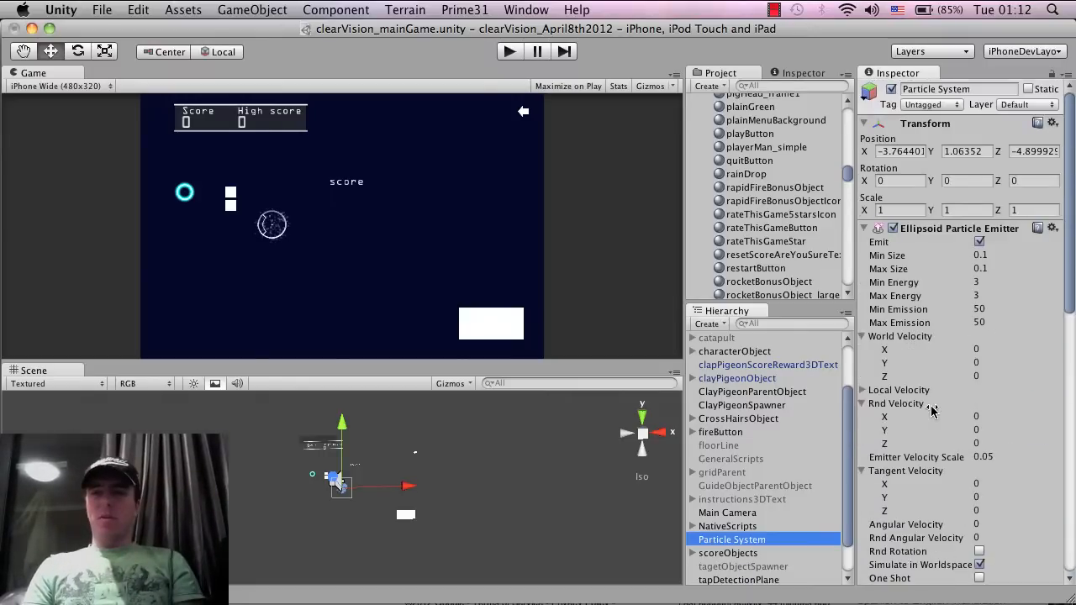
{"action": "scroll", "scroll_direction": "down", "scroll_amount": 3}
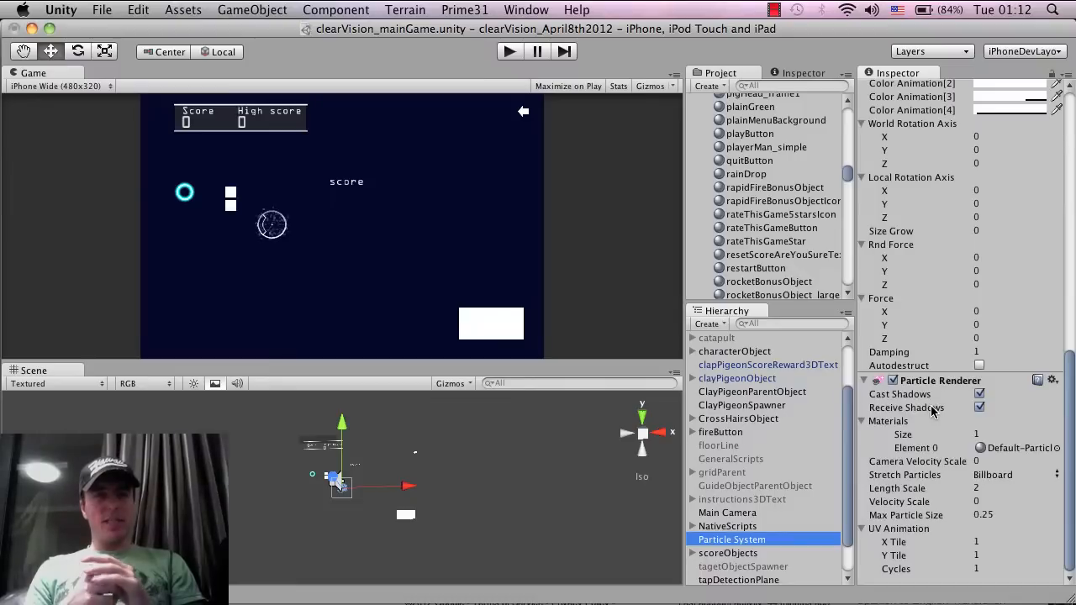
{"action": "mouse_move", "coordinate": [235, 143]}
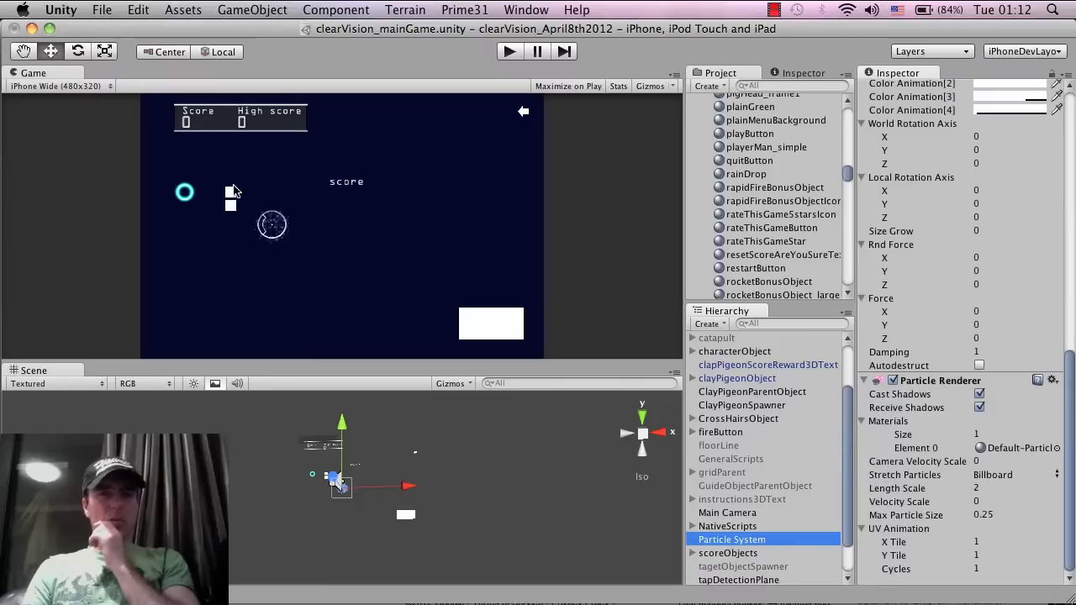
{"action": "mouse_move", "coordinate": [374, 311]}
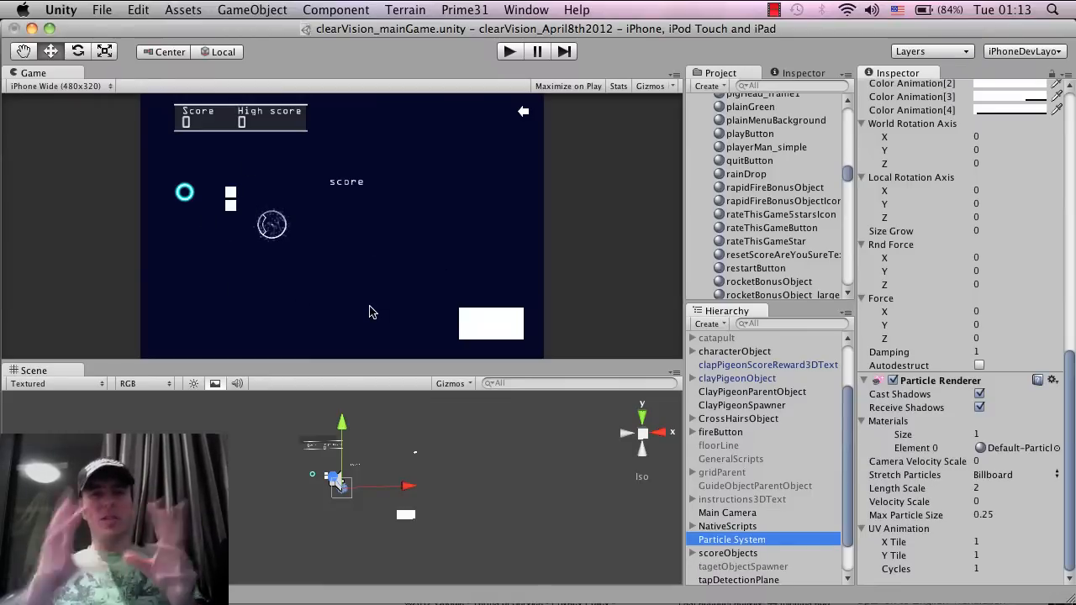
{"action": "mouse_move", "coordinate": [333, 225]}
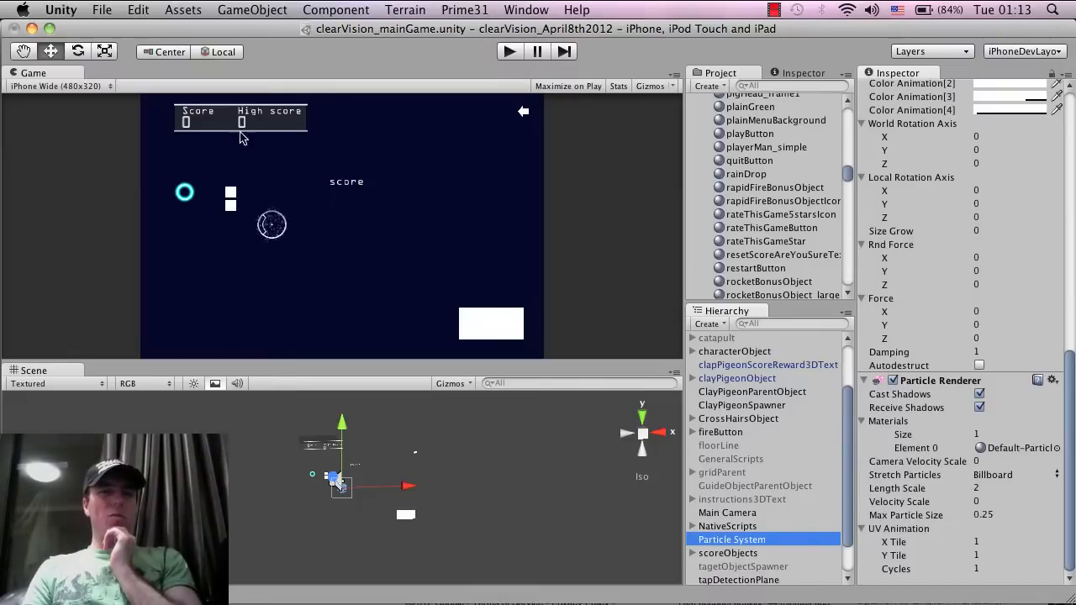
{"action": "mouse_move", "coordinate": [412, 244]}
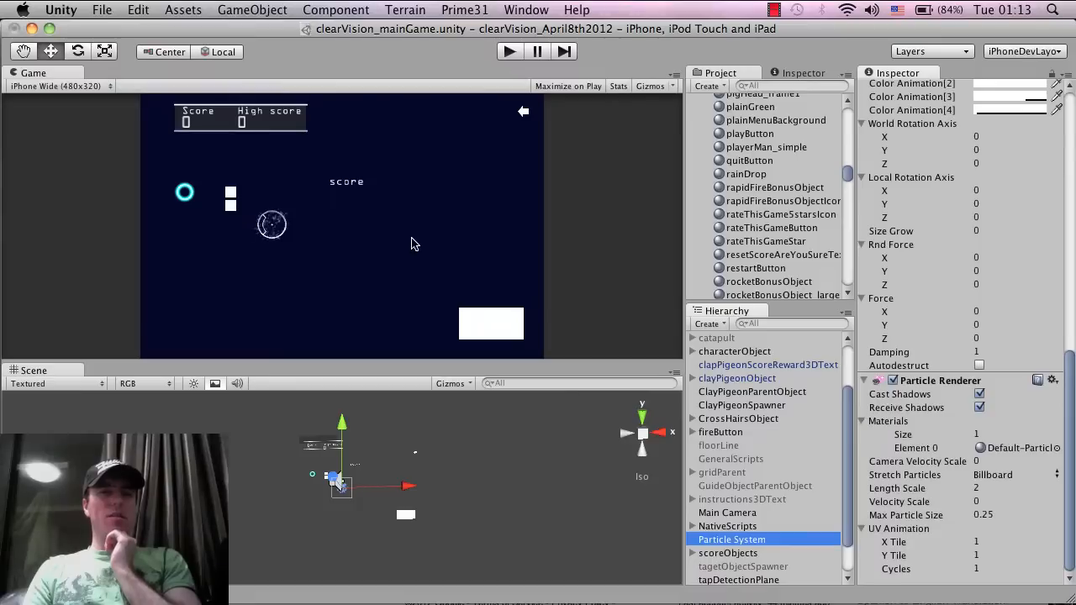
{"action": "mouse_move", "coordinate": [424, 243]}
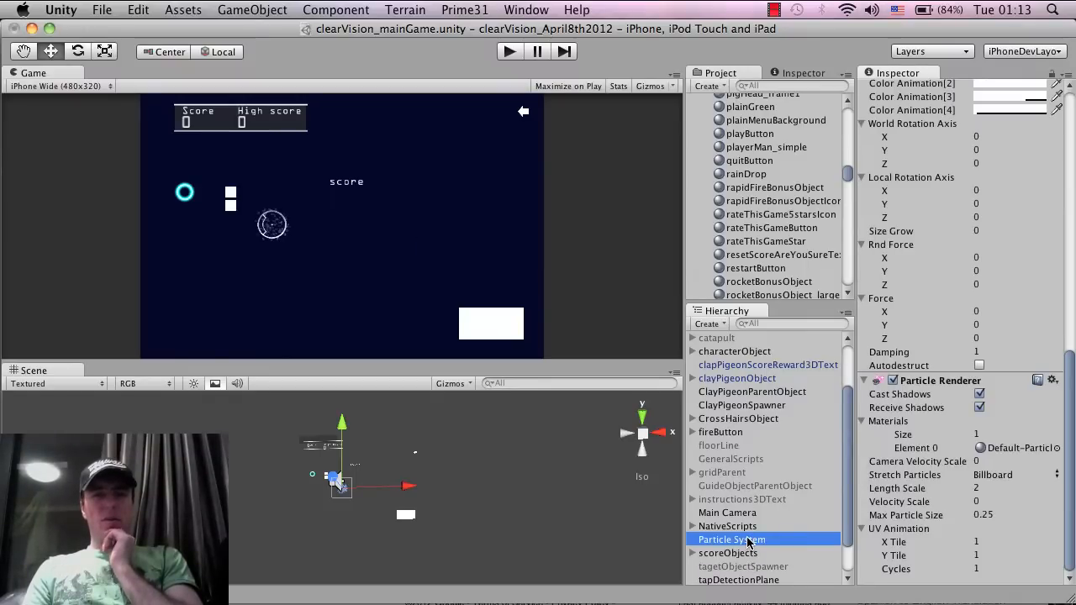
Rename the Particle System object to particles_bones in the Hierarchy
{"action": "double_click", "coordinate": [732, 538]}
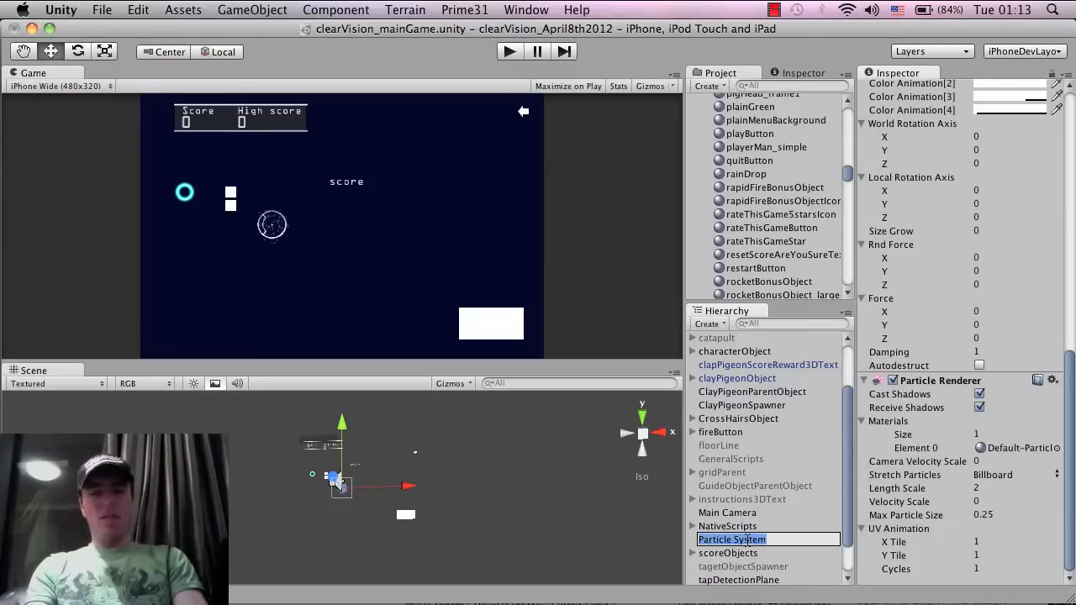
{"action": "type", "text": "parti"}
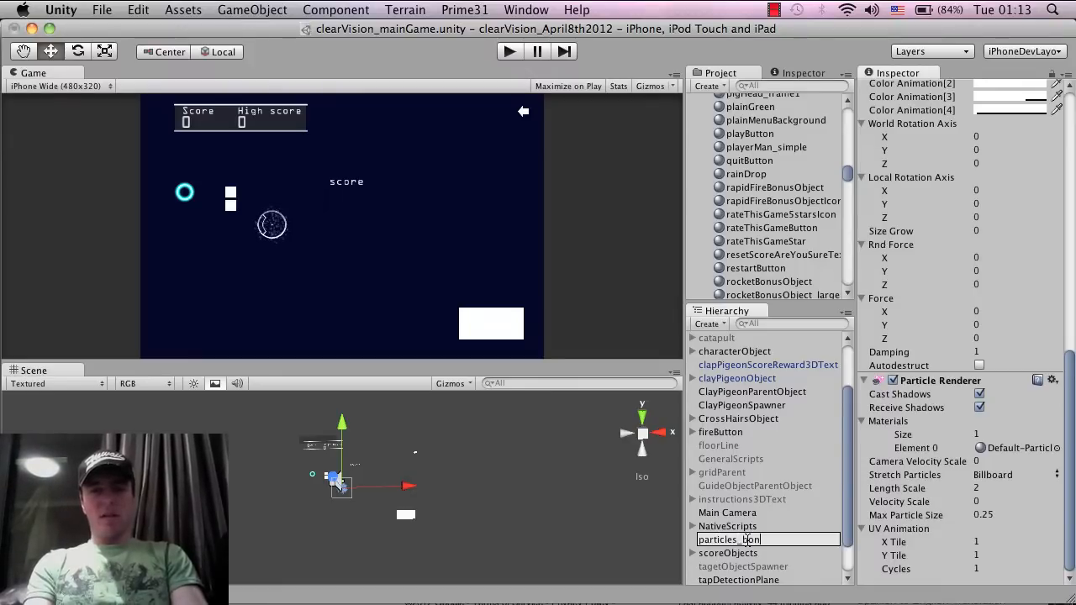
{"action": "left_click", "coordinate": [728, 540]}
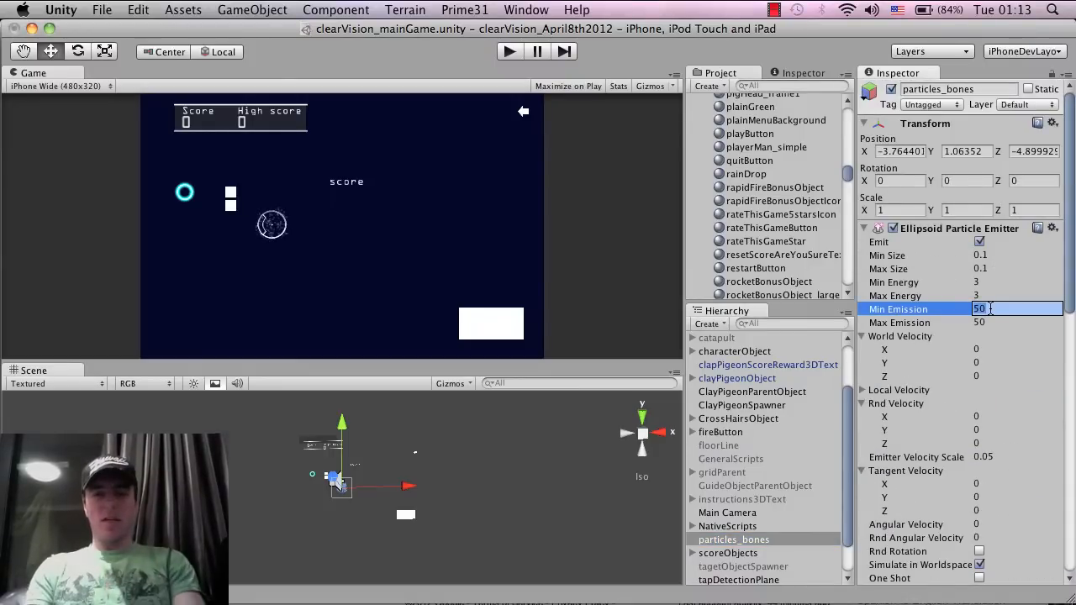
Set the Ellipsoid Particle Emitter's Min Emission and Max Emission both to 6
{"action": "type", "text": "6"}
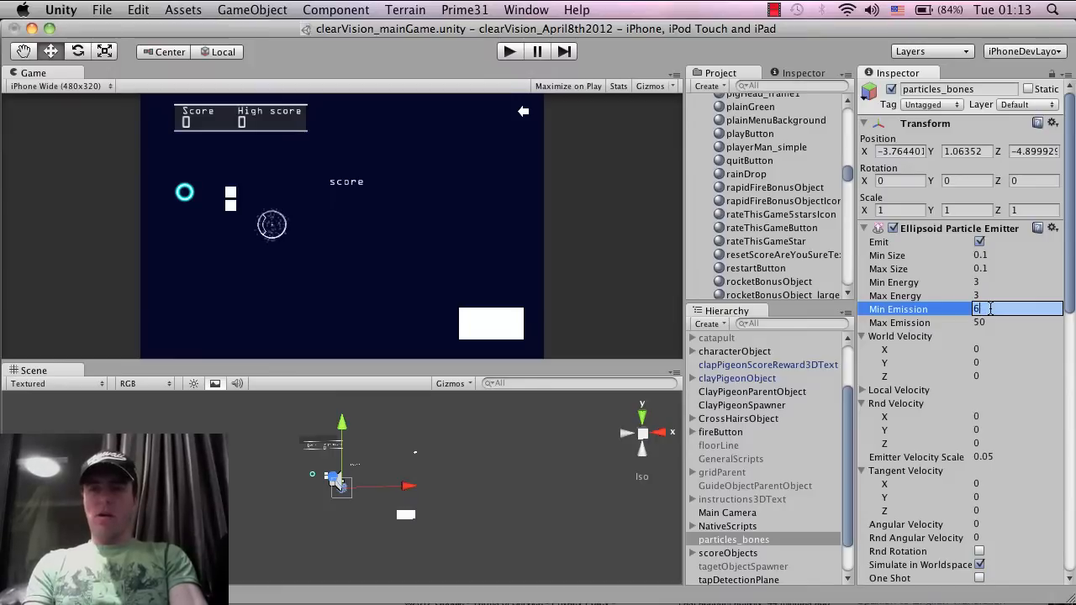
{"action": "left_click", "coordinate": [1008, 323]}
{"action": "type", "text": "6"}
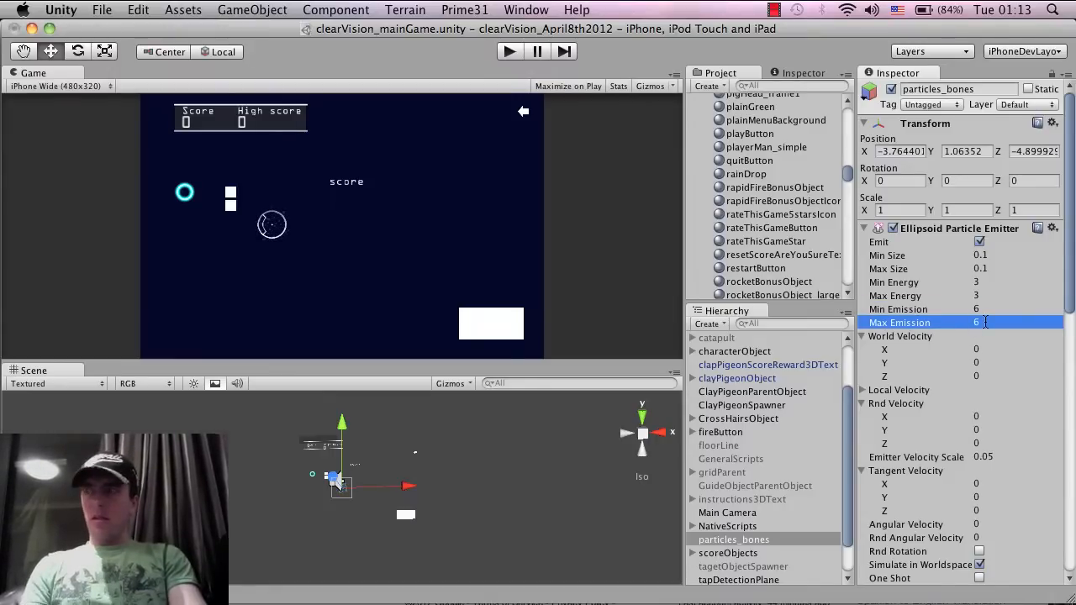
{"action": "scroll", "scroll_direction": "down", "scroll_amount": 3}
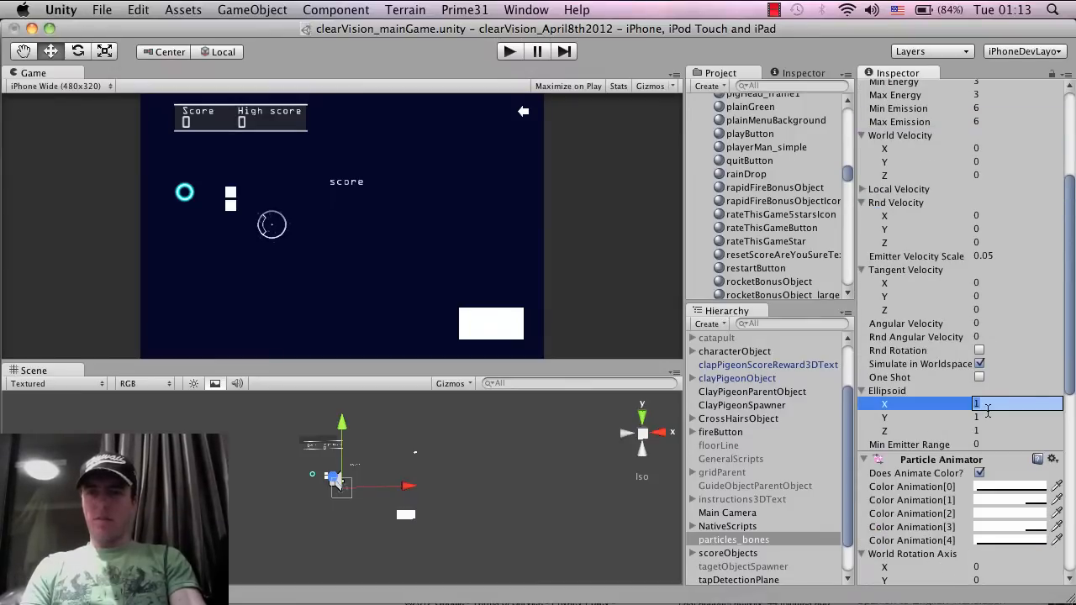
{"action": "left_click", "coordinate": [975, 417]}
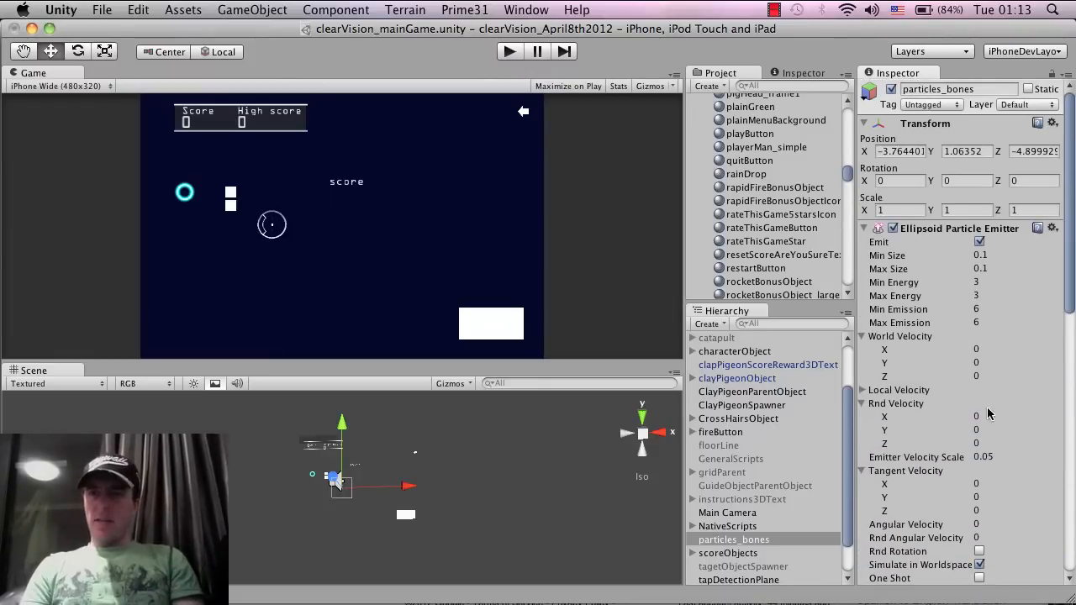
Set particle Min Size and Max Size to 1 and check the result in the game view
{"action": "left_click", "coordinate": [1008, 256]}
{"action": "type", "text": "1"}
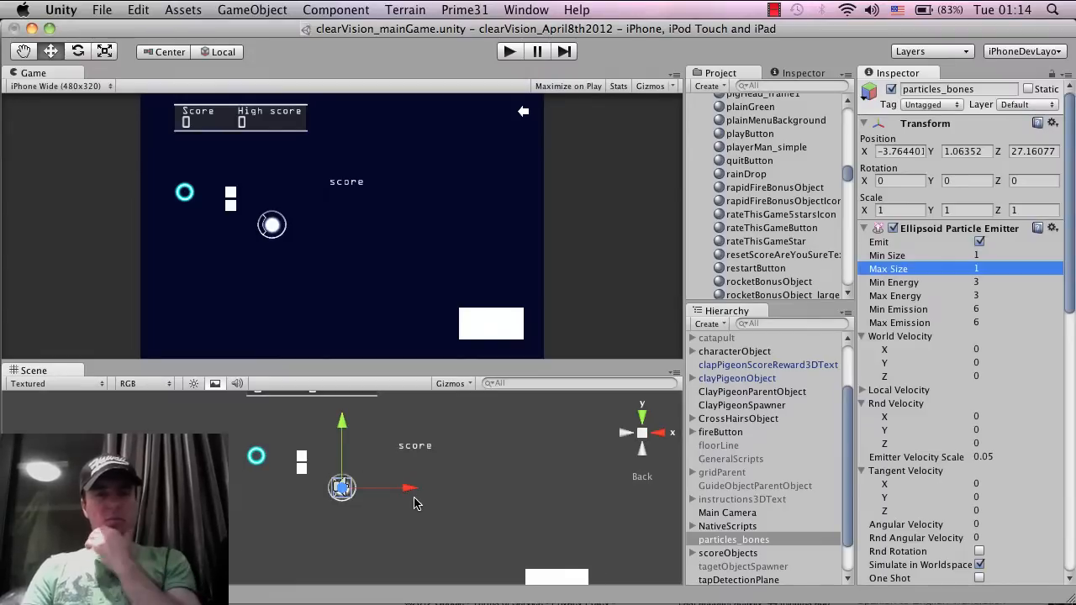
{"action": "mouse_move", "coordinate": [702, 58]}
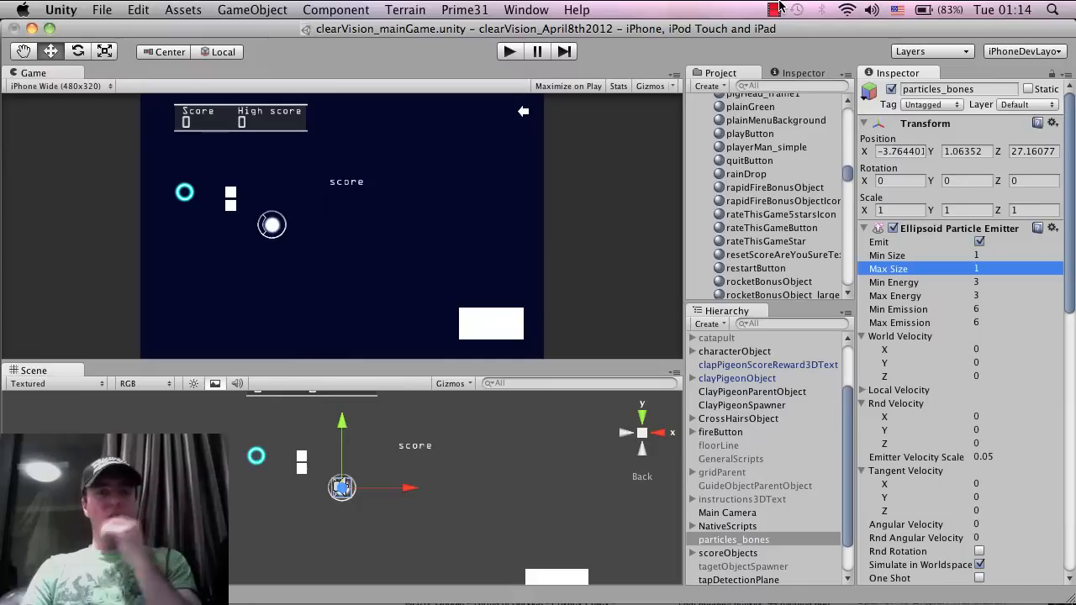
{"action": "left_click", "coordinate": [776, 10]}
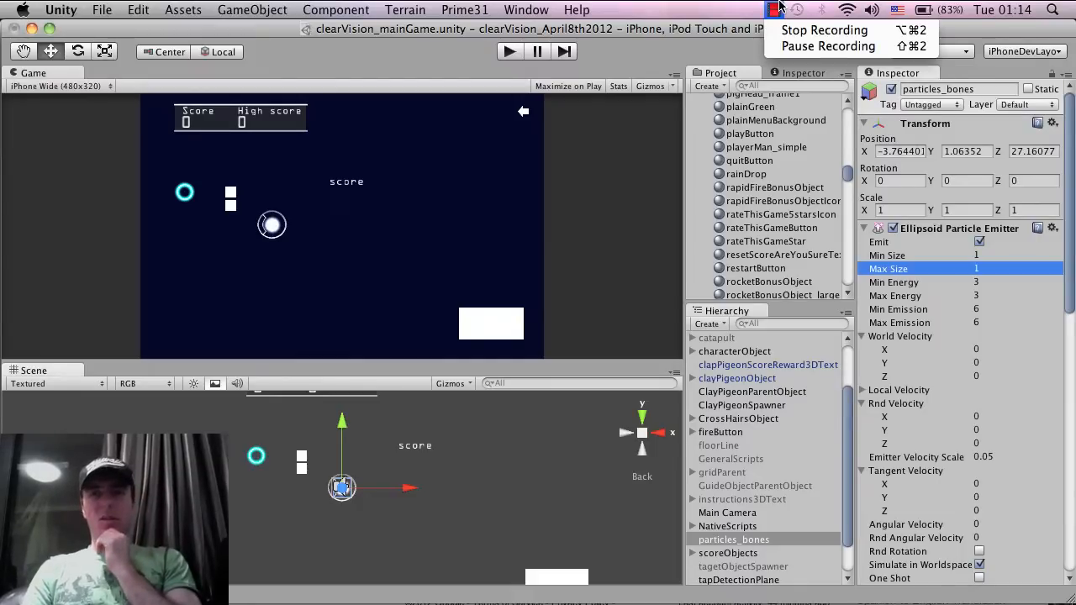